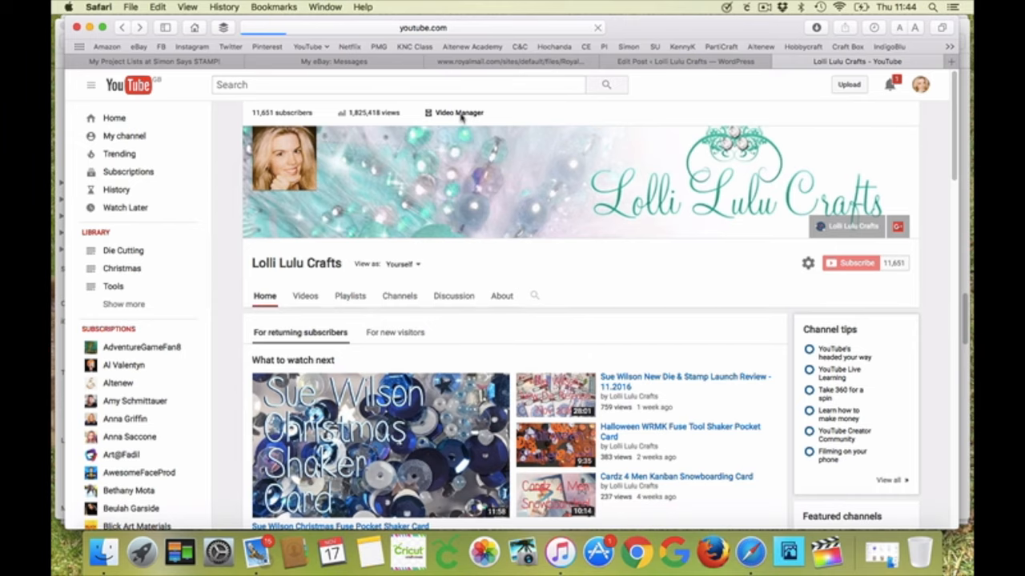
- Go to the channel's Video Manager list of uploaded videos
{"action": "left_click", "coordinate": [458, 112]}
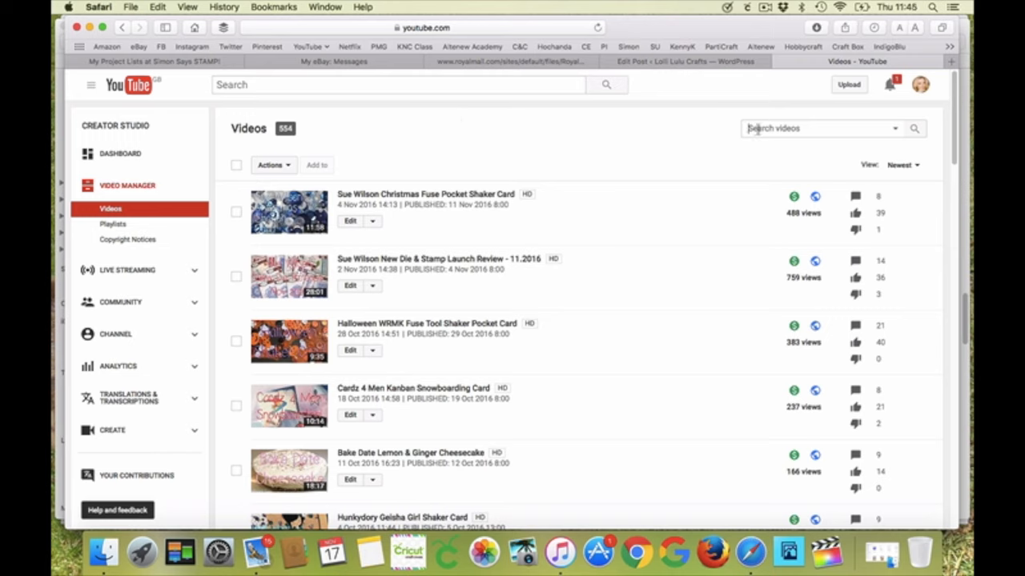
- Search the uploads for 'debbi moor' and go to the 'Art Deco Desk Calendar' video page
{"action": "type", "text": "debbi"}
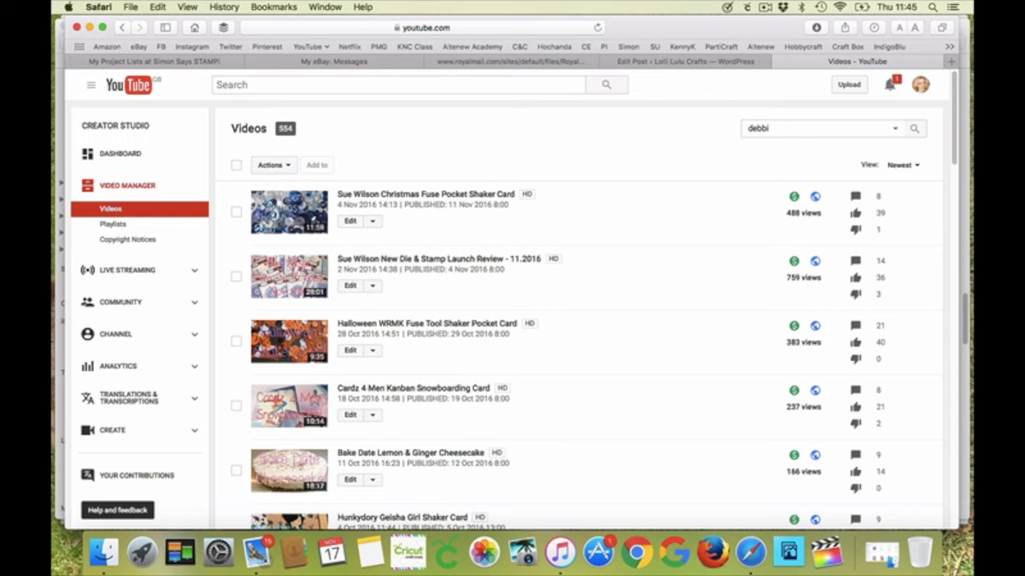
{"action": "type", "text": "moore"}
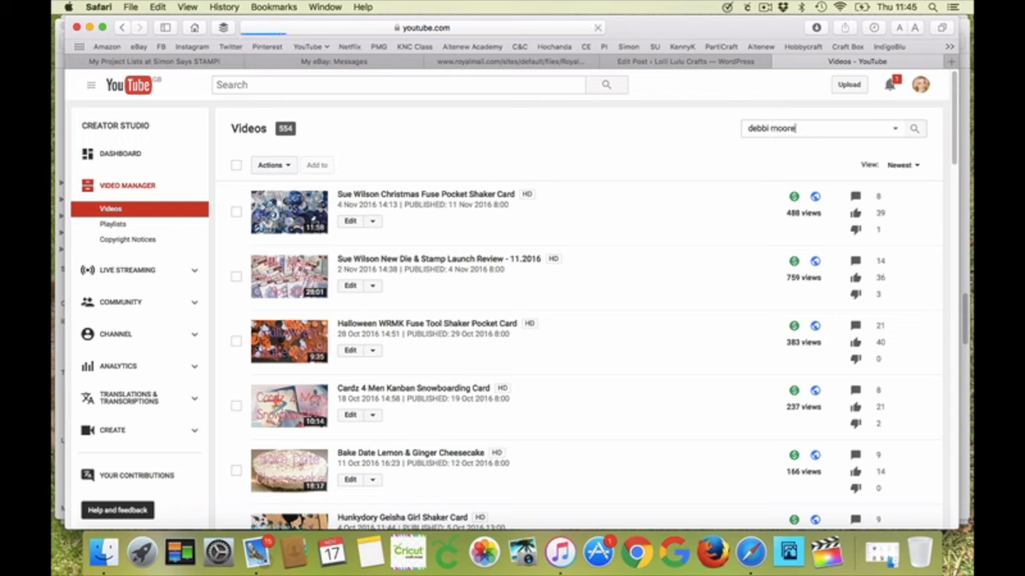
{"action": "left_click", "coordinate": [914, 128]}
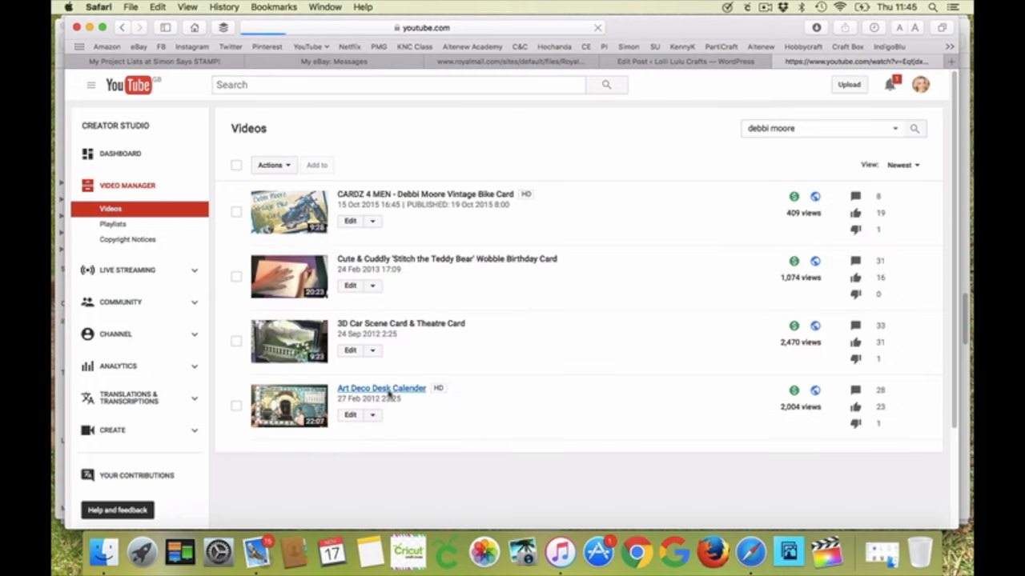
{"action": "left_click", "coordinate": [382, 389]}
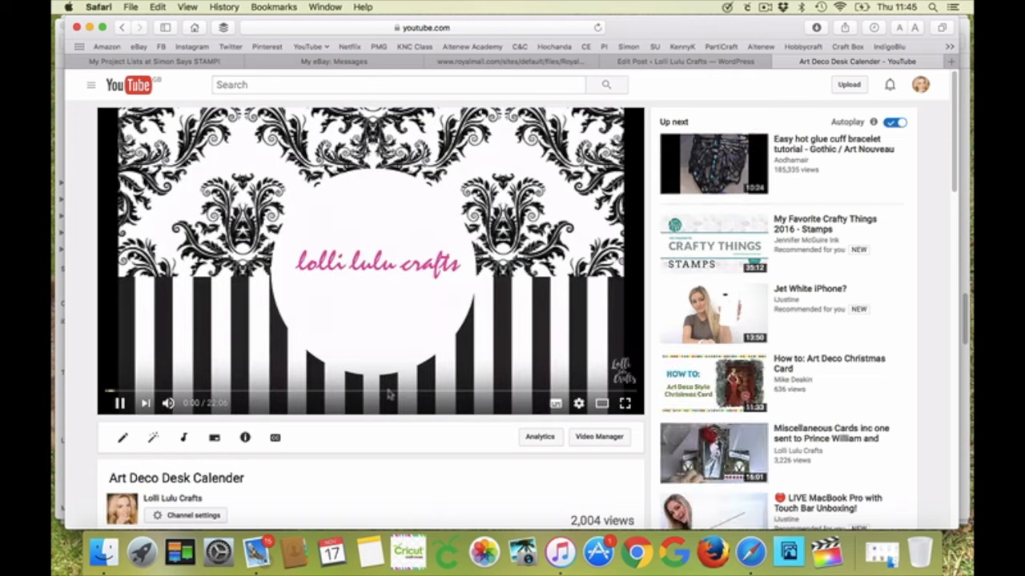